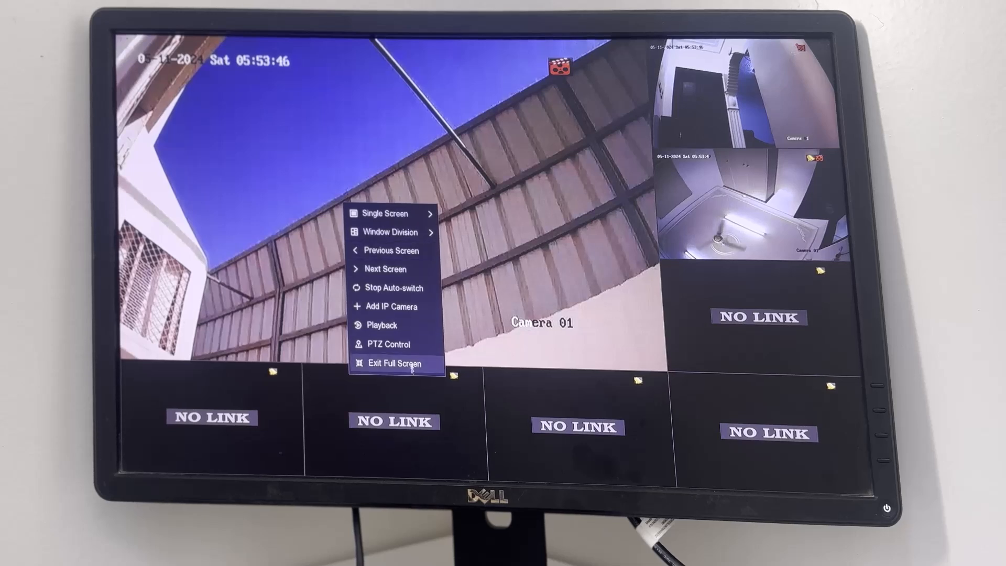
Exit full-screen live view via the context menu to reach the unlock-pattern login
{"action": "left_click", "coordinate": [395, 363]}
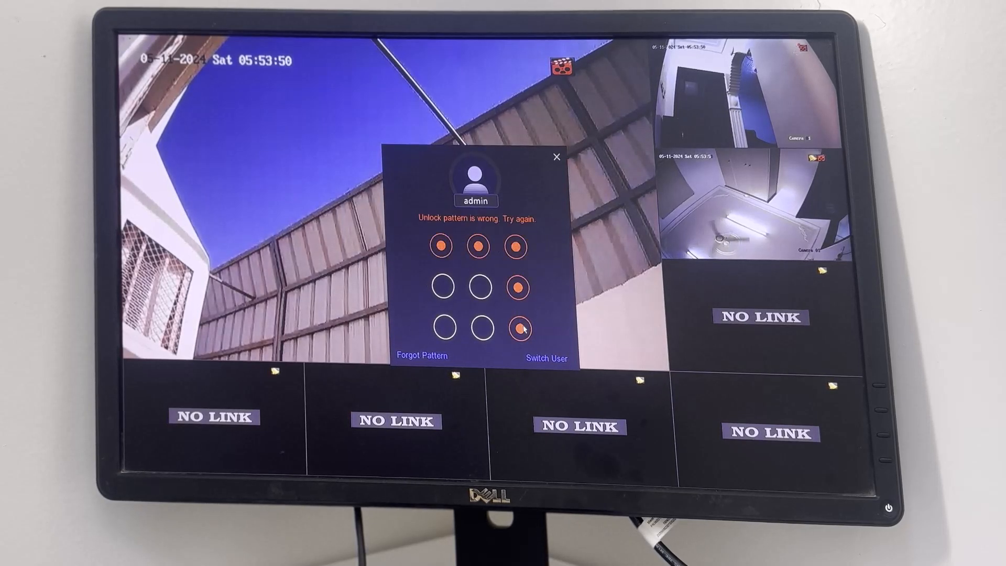
{"action": "left_click_drag", "start_coordinate": [440, 247], "coordinate": [525, 329]}
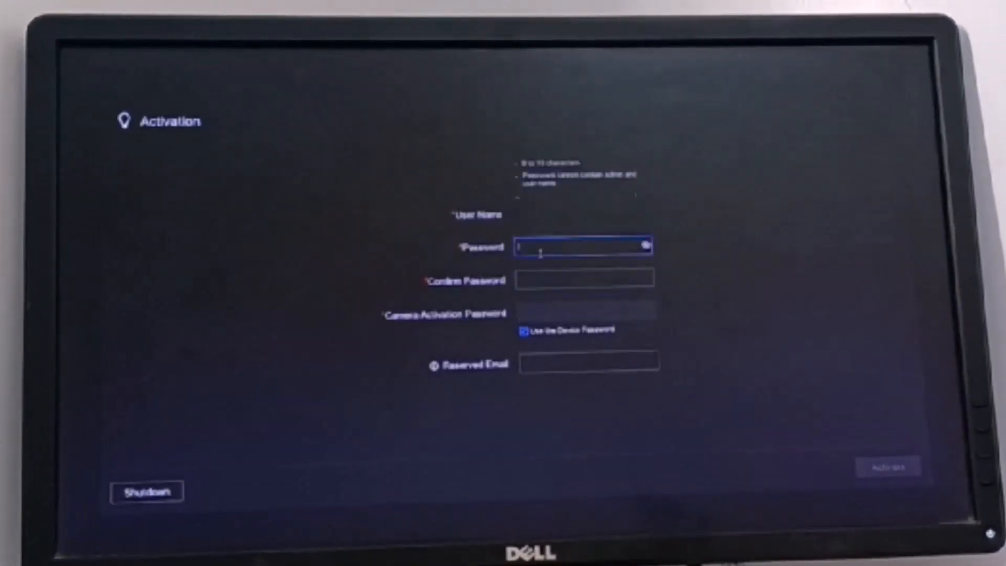
Enter the first characters of the new admin password with the on-screen keyboard, switching case and adding a digit
{"action": "left_click", "coordinate": [581, 246]}
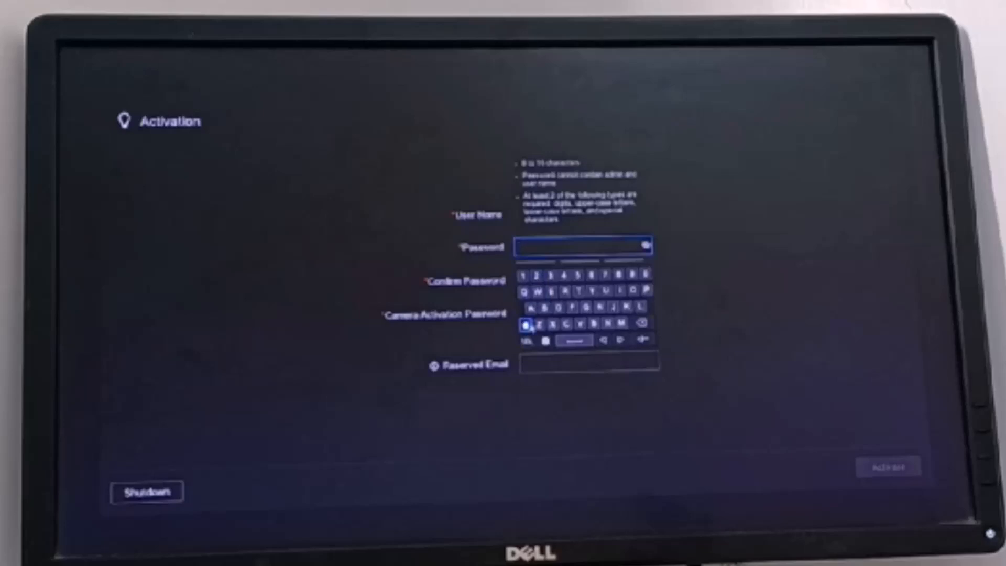
{"action": "left_click", "coordinate": [527, 328]}
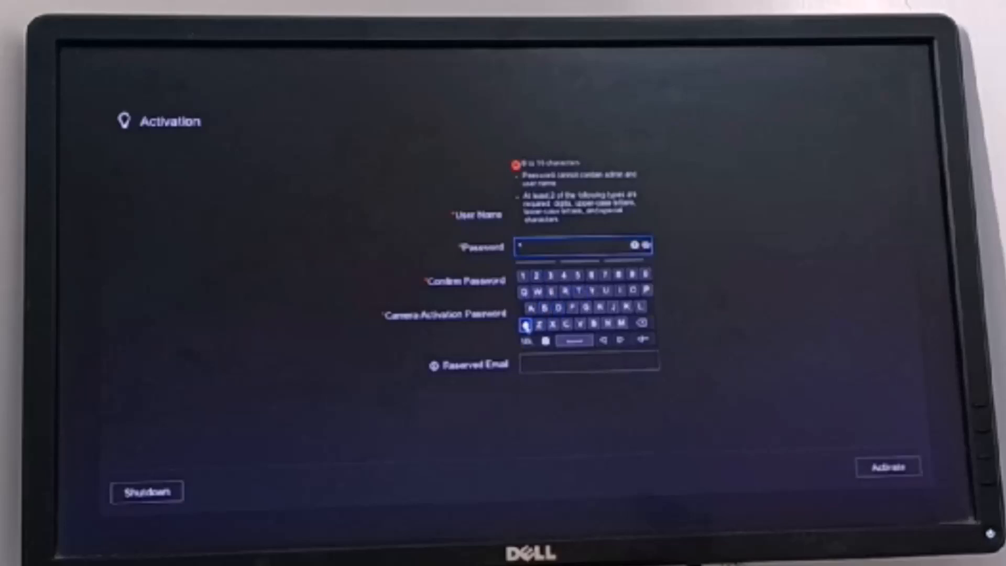
{"action": "left_click", "coordinate": [552, 291]}
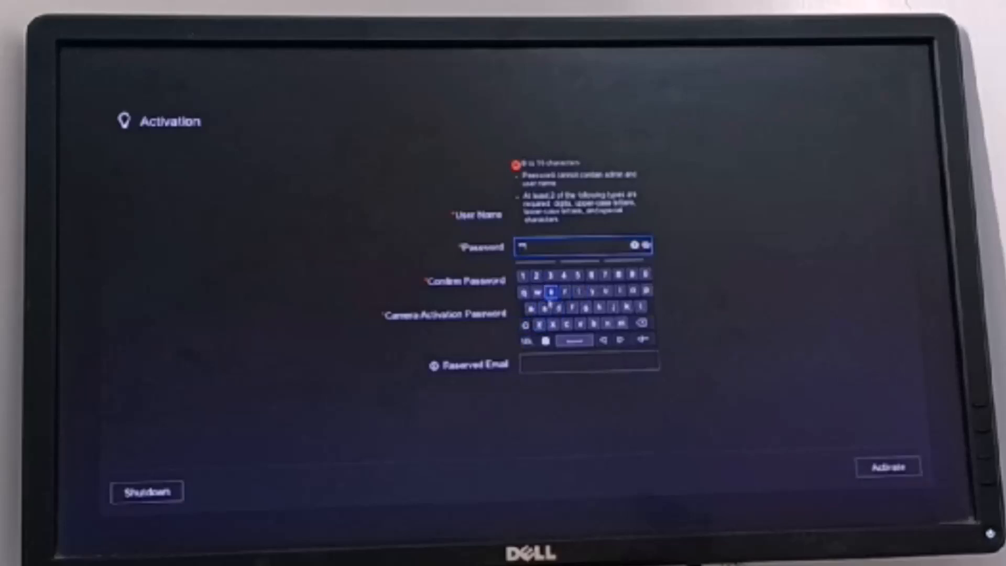
{"action": "left_click", "coordinate": [541, 277]}
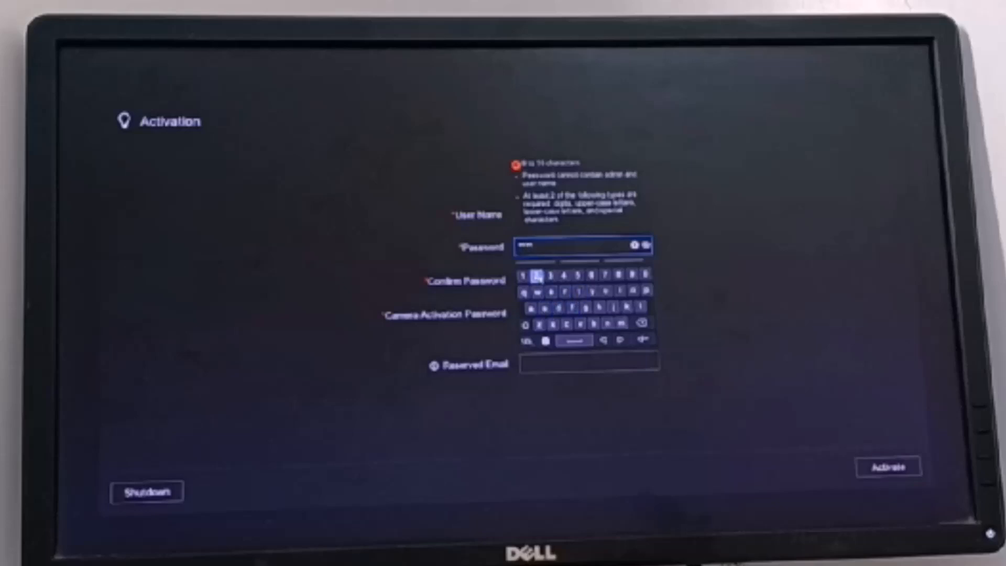
{"action": "left_click", "coordinate": [541, 277]}
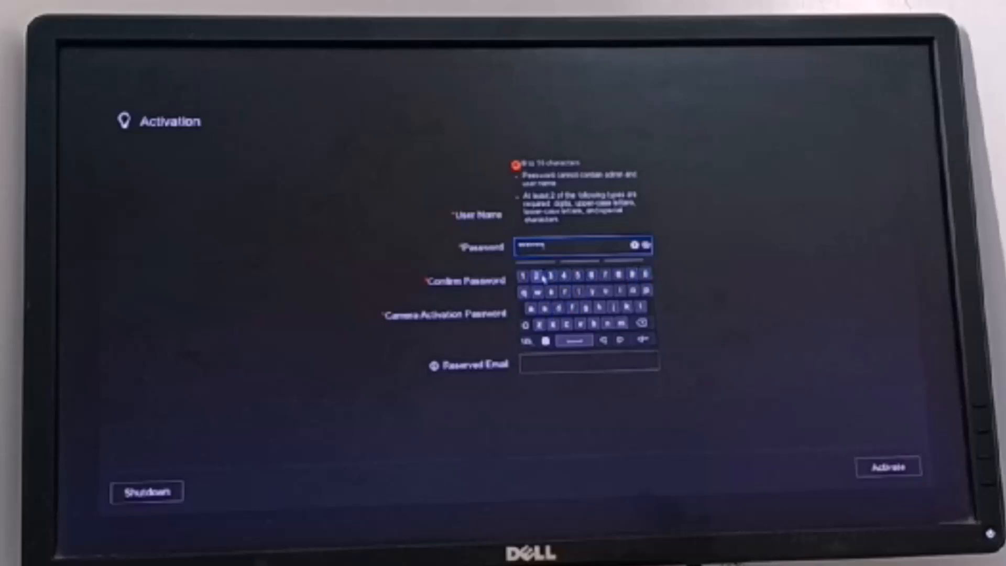